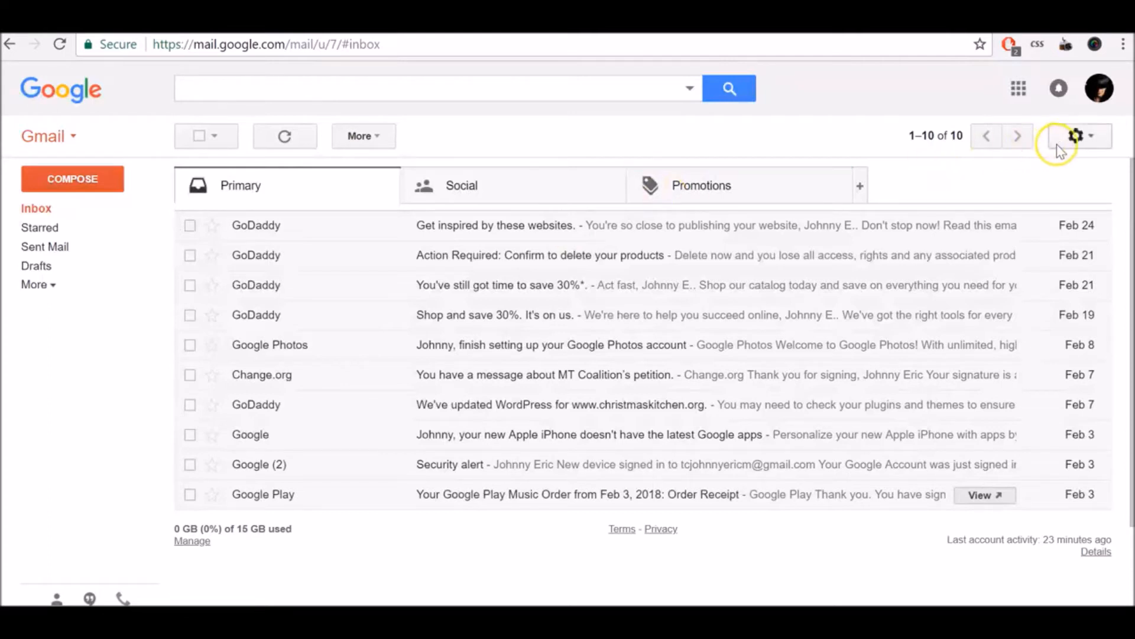
- Reach the full General settings page from the gear menu
click(1076, 135)
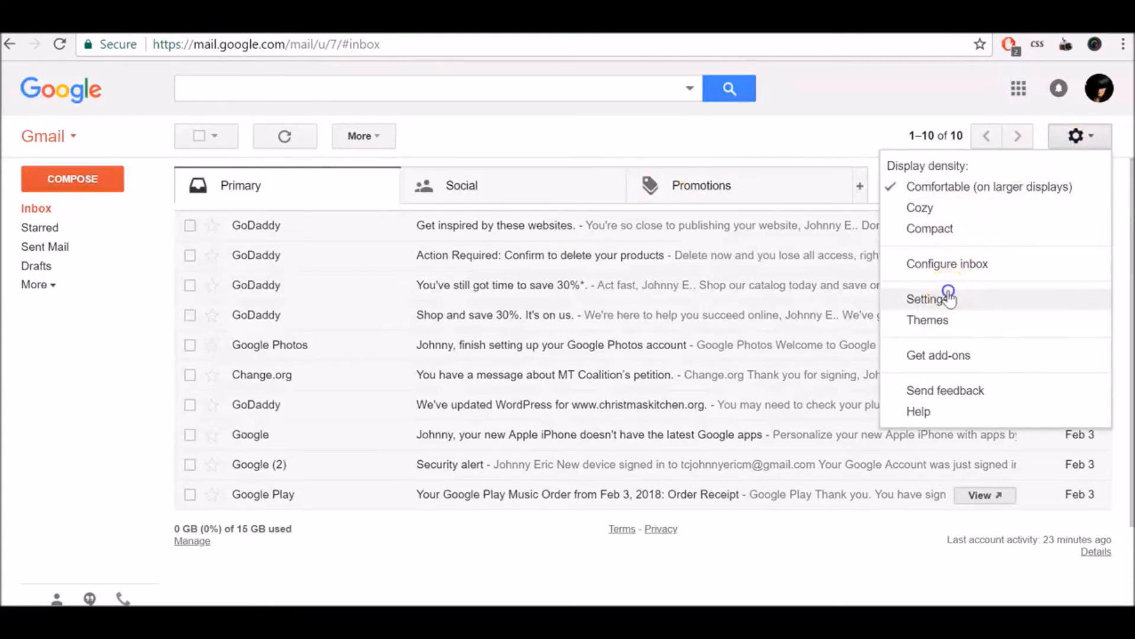
click(927, 298)
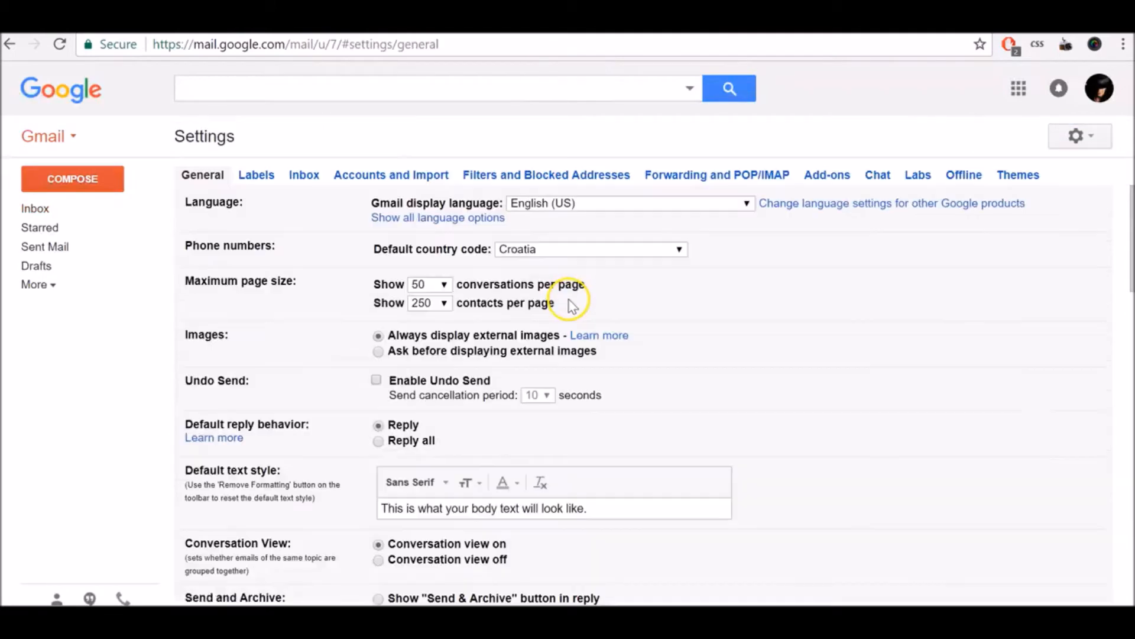
scroll(down, 3)
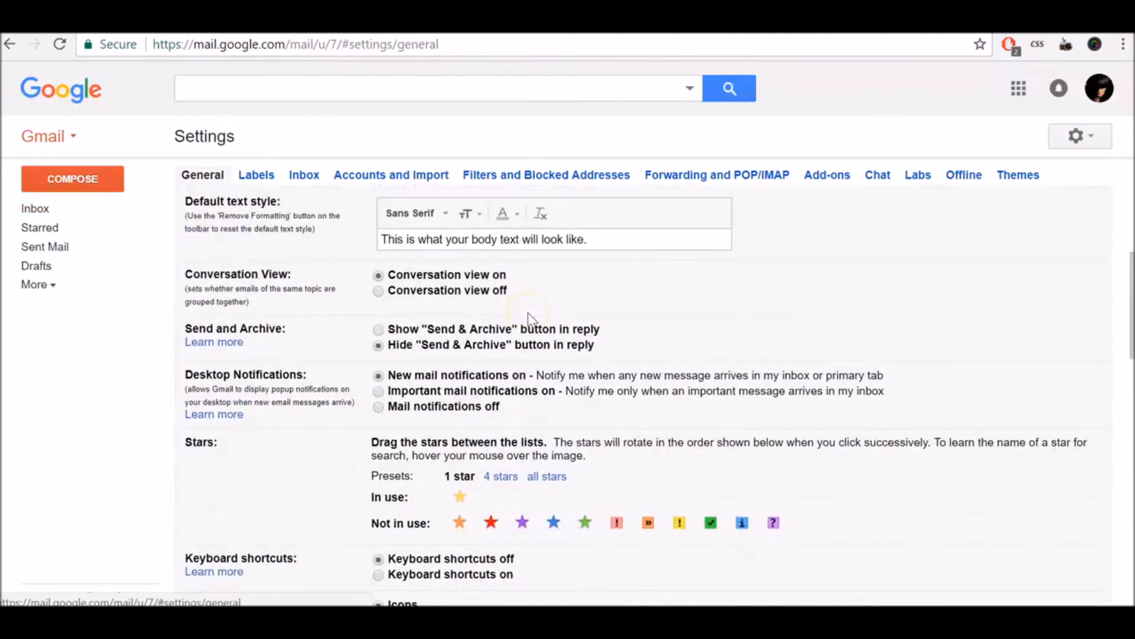
scroll(down, 3)
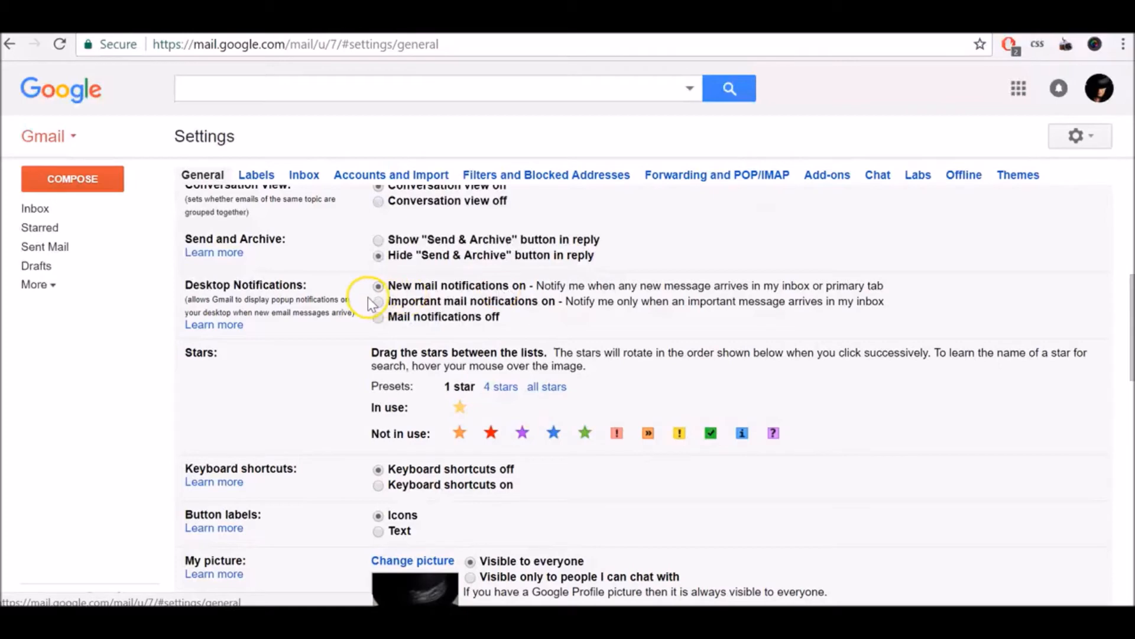
- Select 'Mail notifications off' under Desktop Notifications, after briefly choosing important-mail-only
click(378, 285)
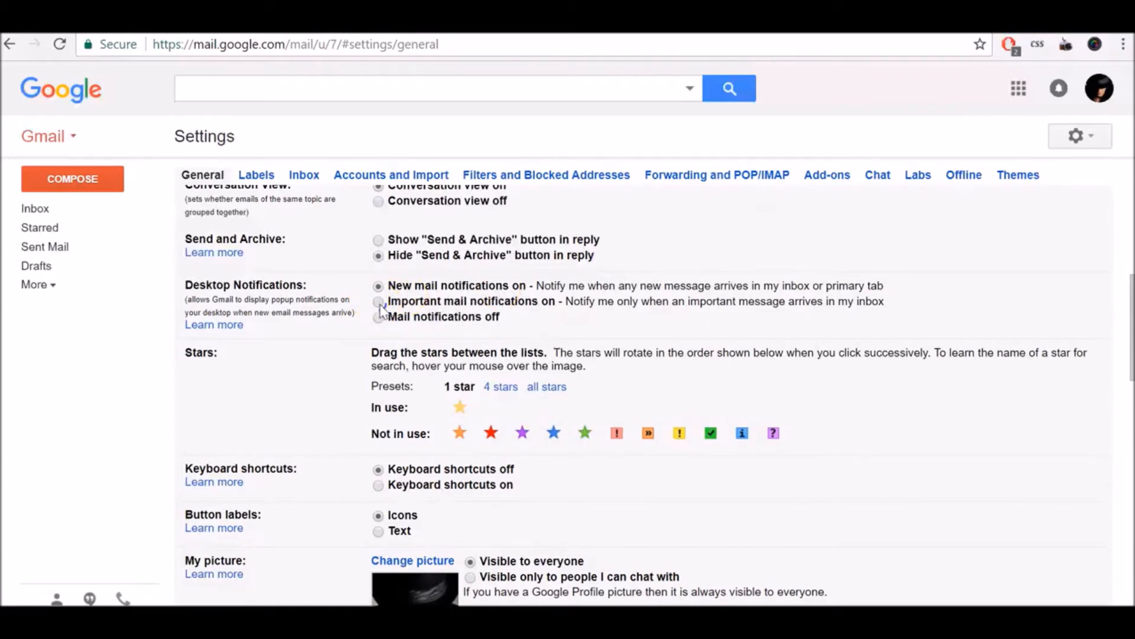
click(378, 302)
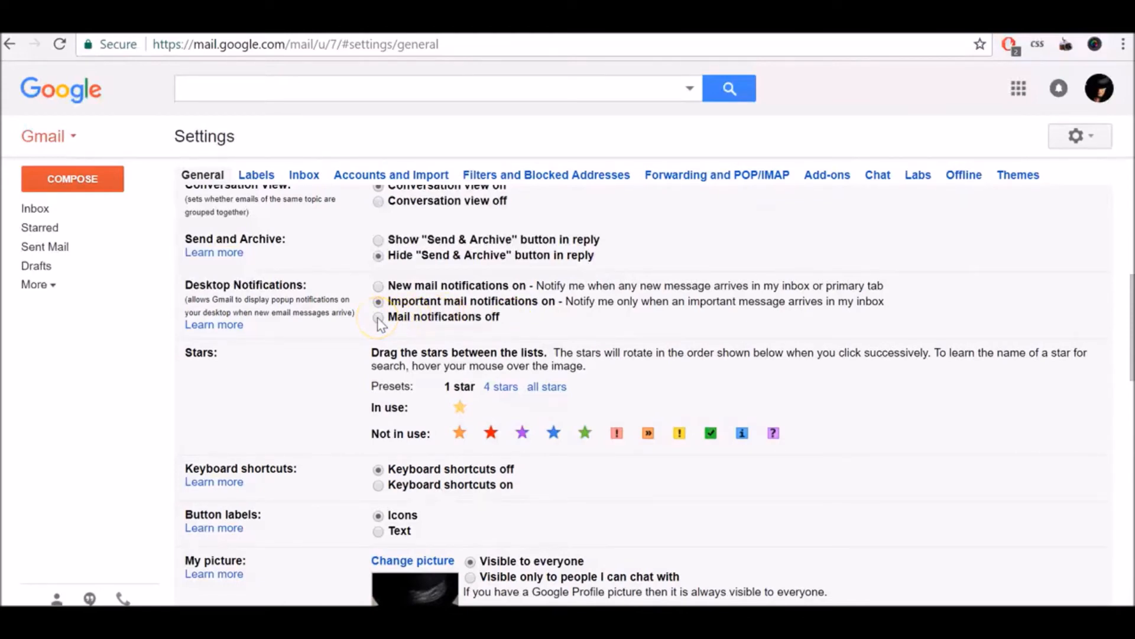
click(378, 318)
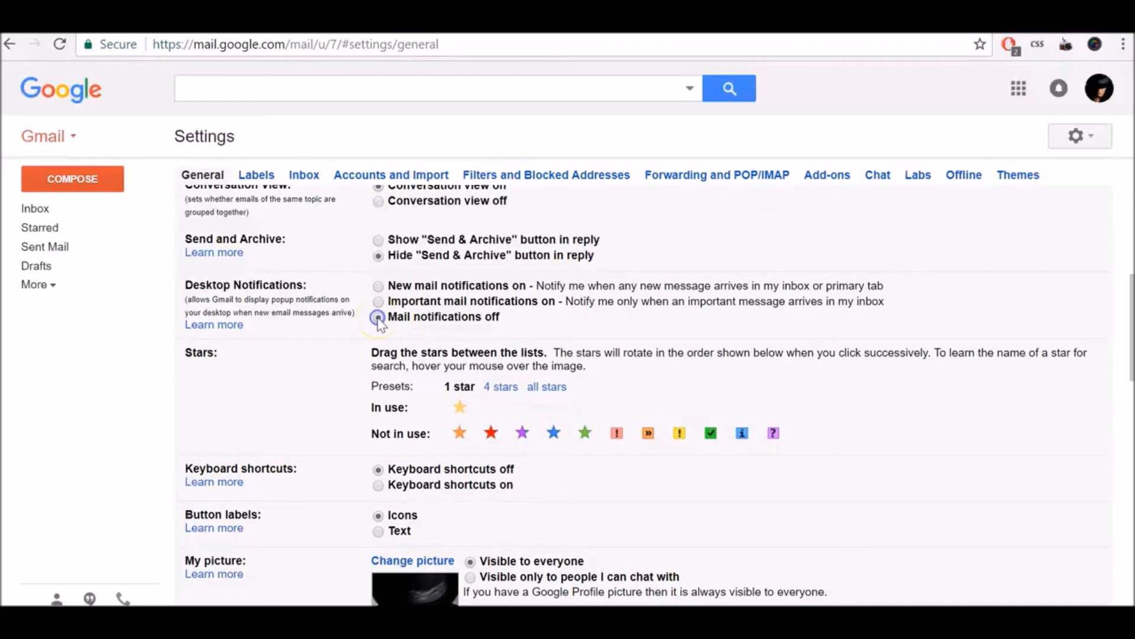
scroll(down, 3)
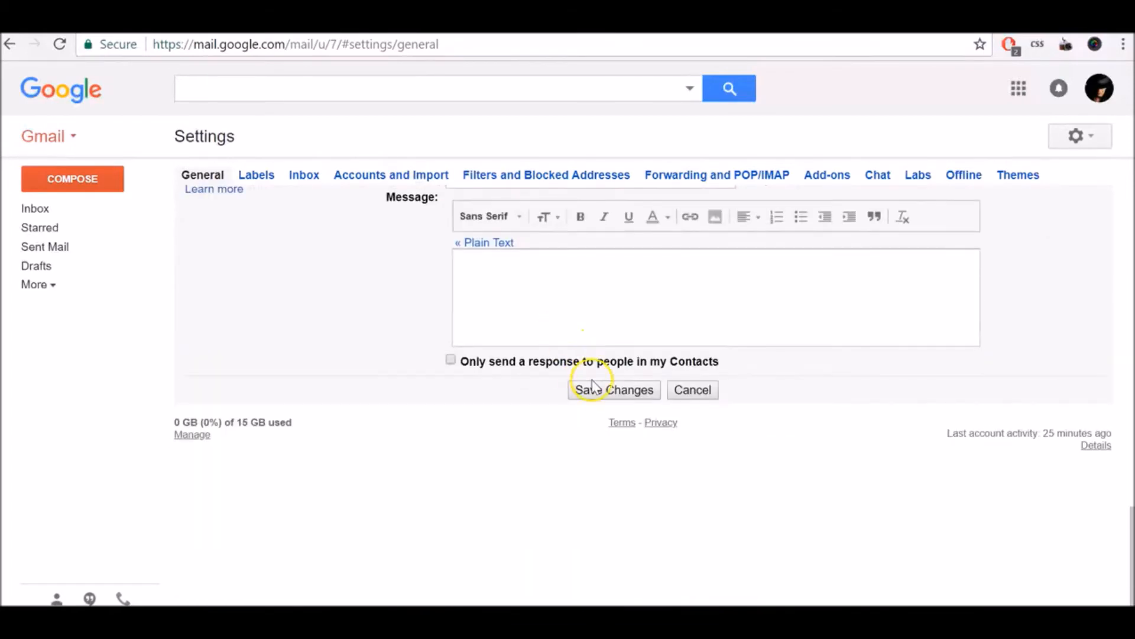
- Save Changes at the bottom of settings, returning to the Primary inbox
click(614, 389)
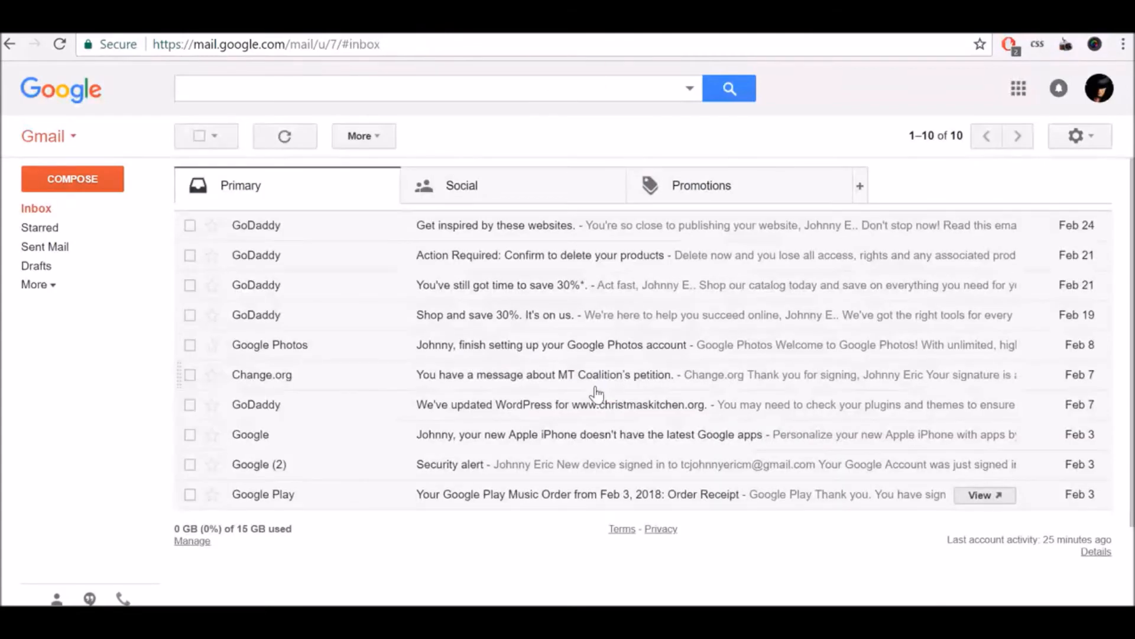